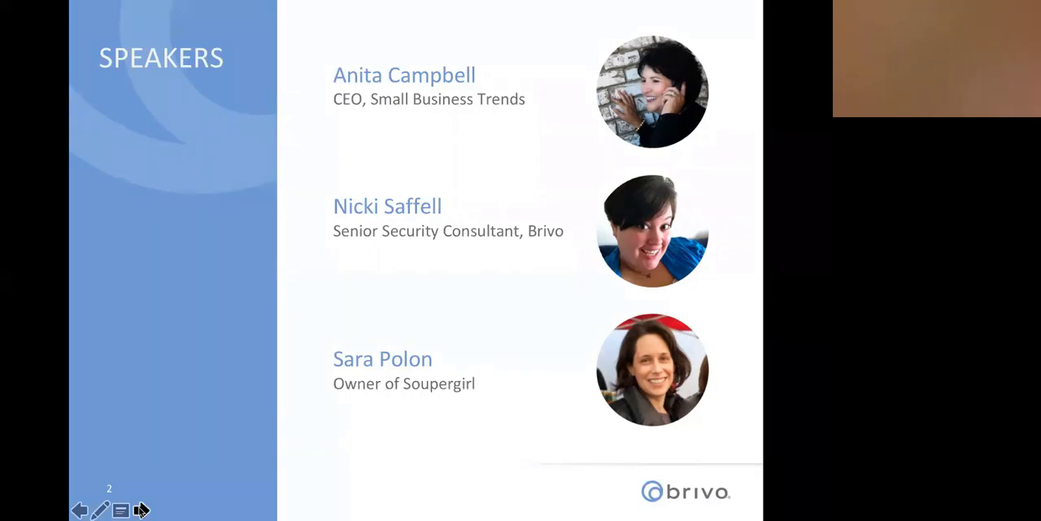
mouse_move(157, 510)
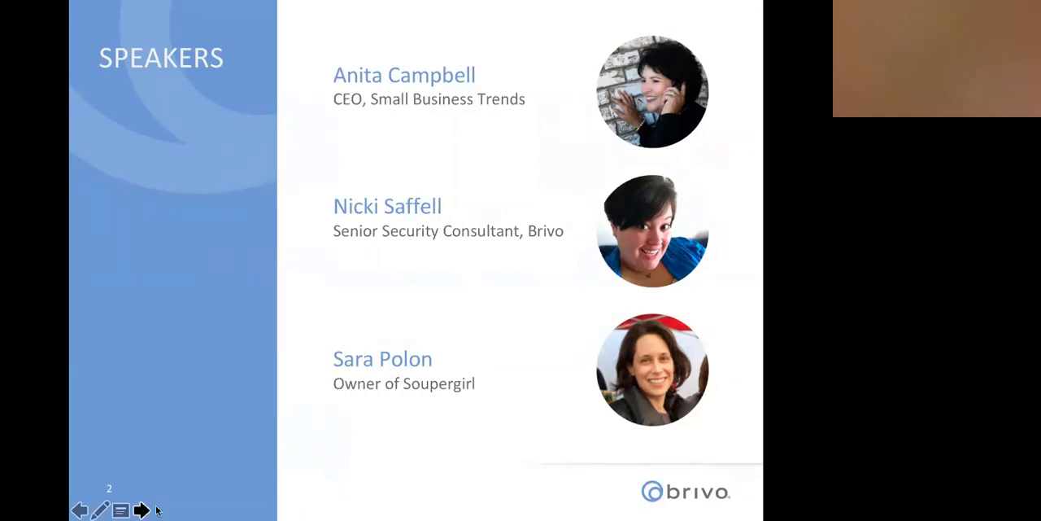
mouse_move(167, 510)
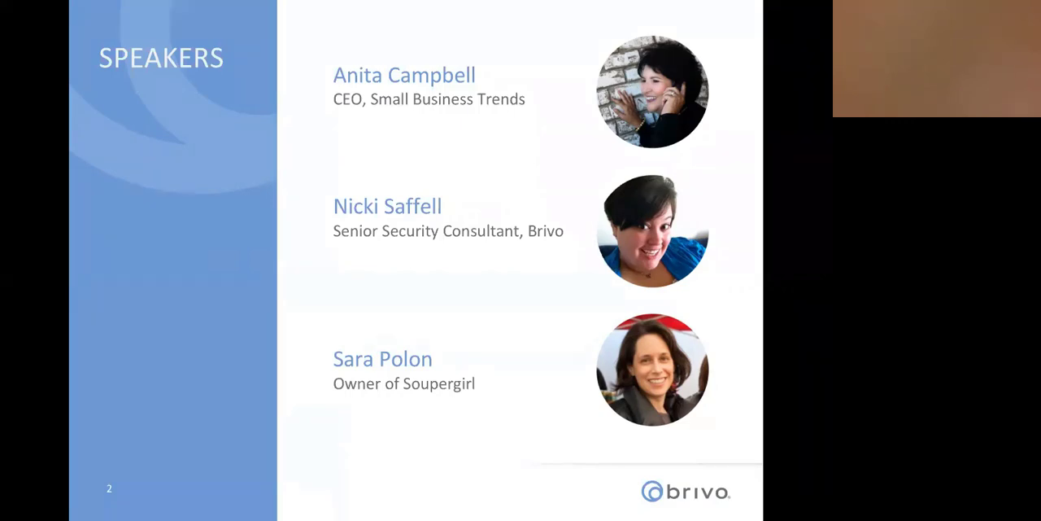
mouse_move(143, 510)
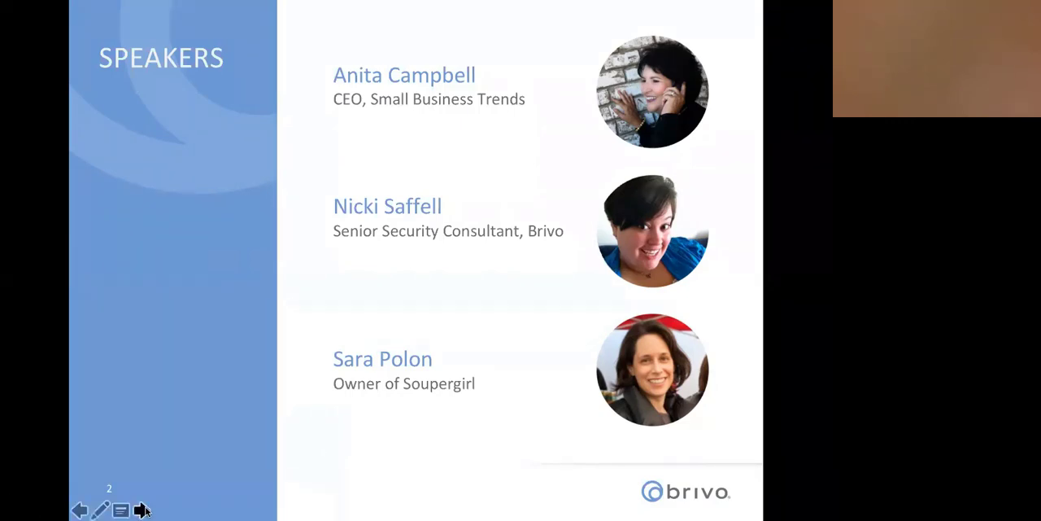
Step: Advance the slideshow to slide 4, the physical security priorities poll question
left_click(141, 510)
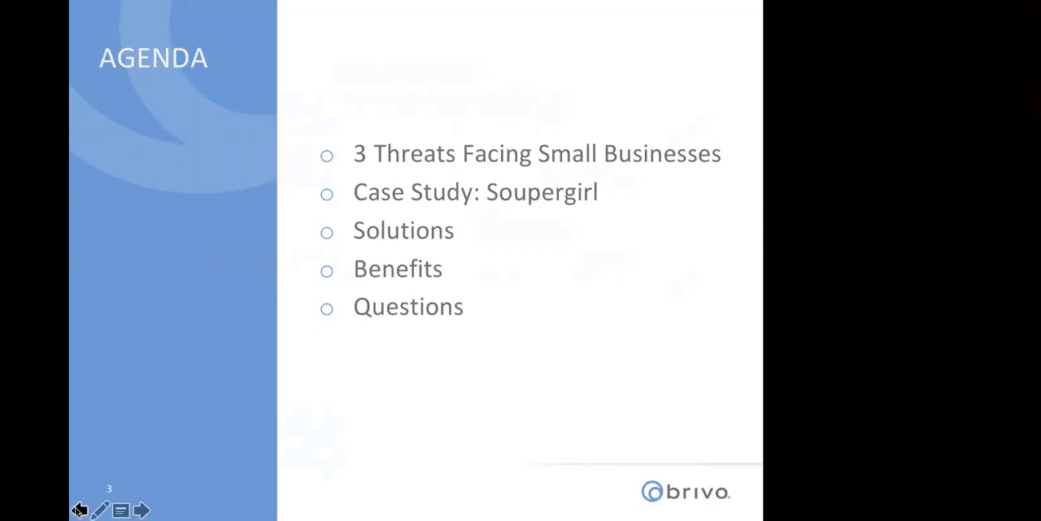
mouse_move(470, 313)
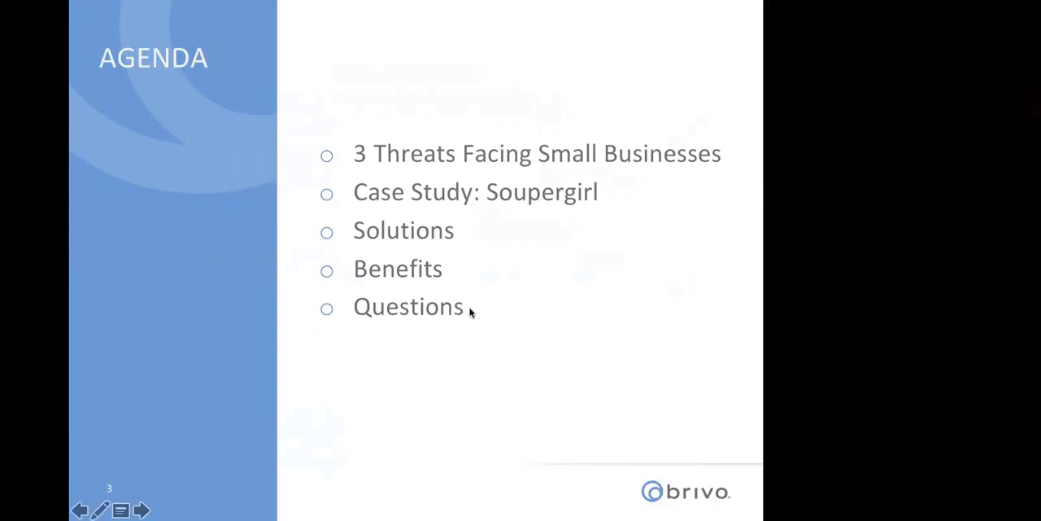
mouse_move(490, 308)
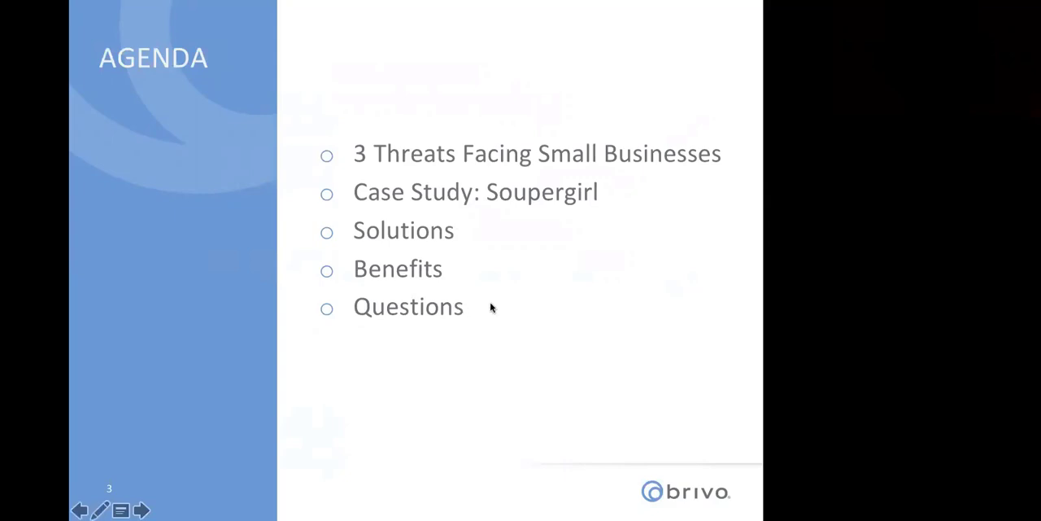
mouse_move(206, 511)
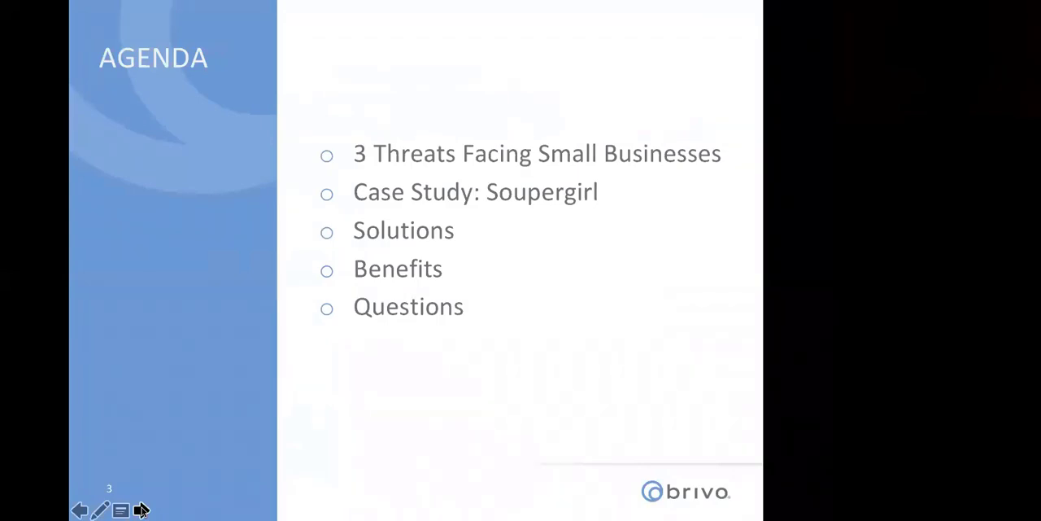
mouse_move(456, 233)
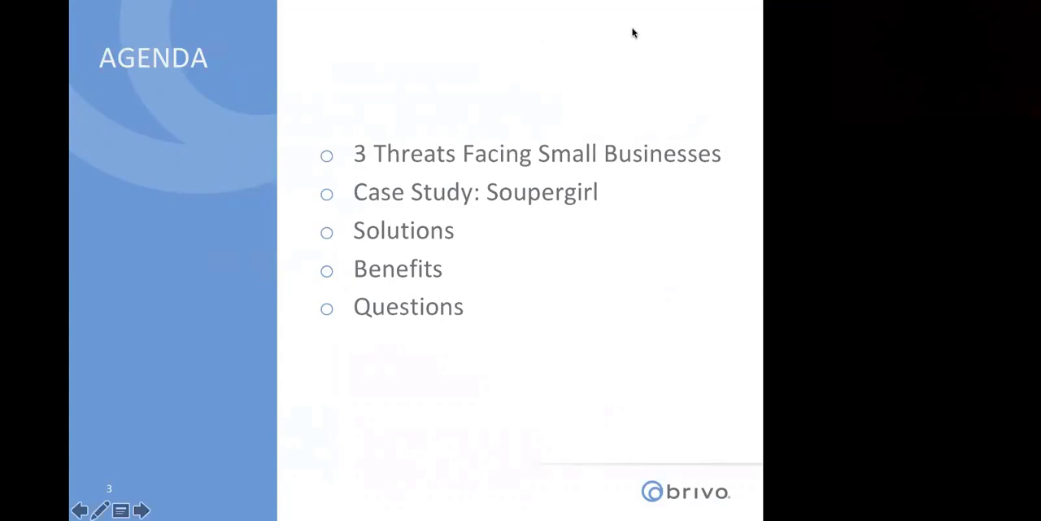
left_click(140, 510)
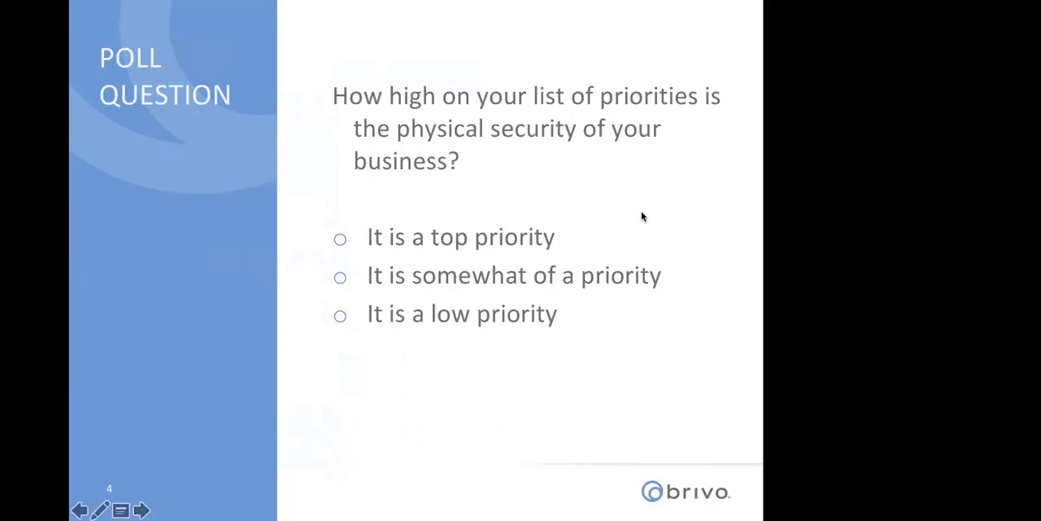
mouse_move(648, 199)
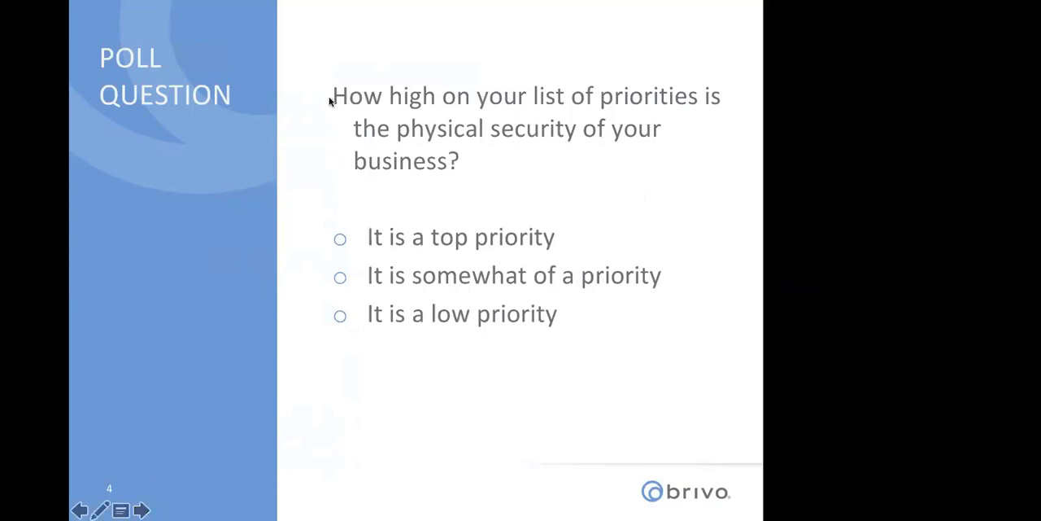
mouse_move(308, 99)
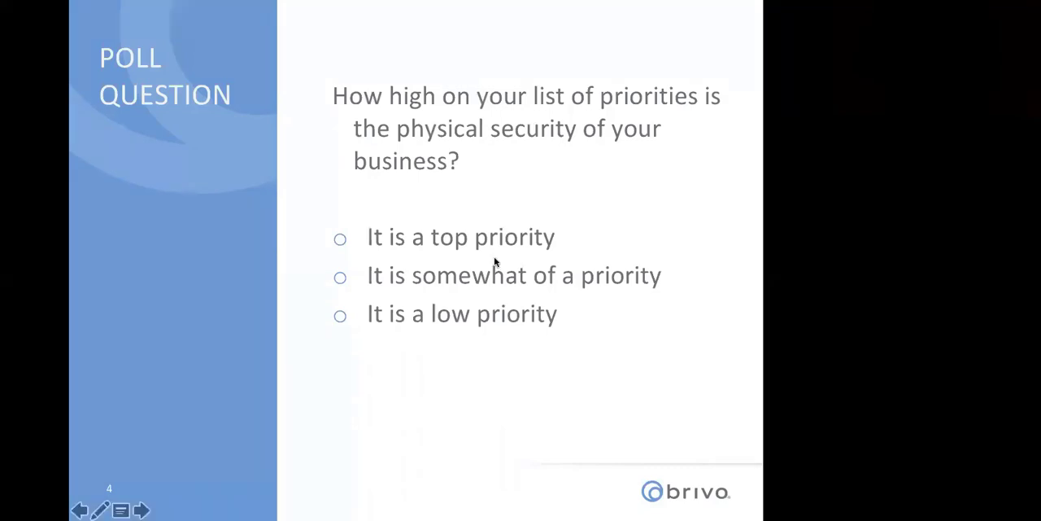
mouse_move(421, 423)
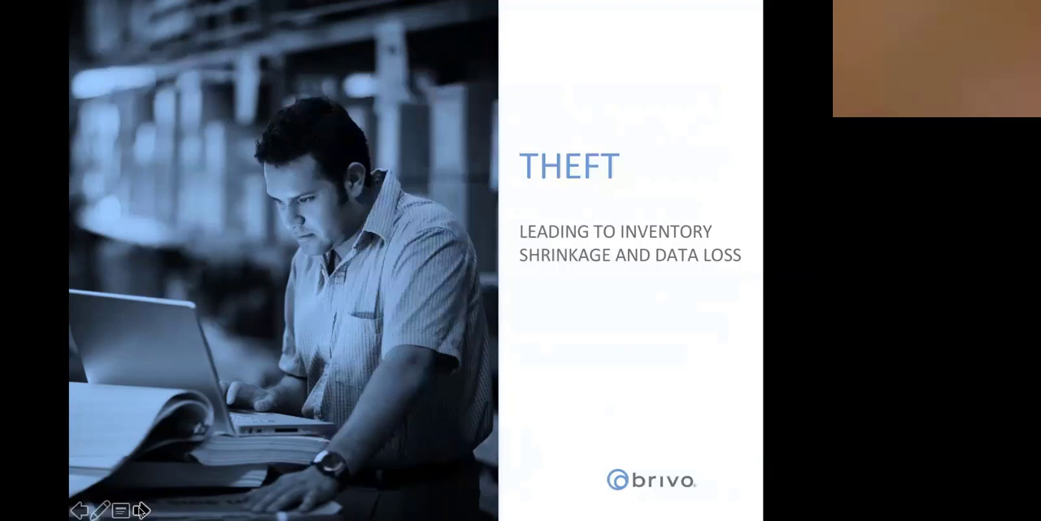
left_click(142, 510)
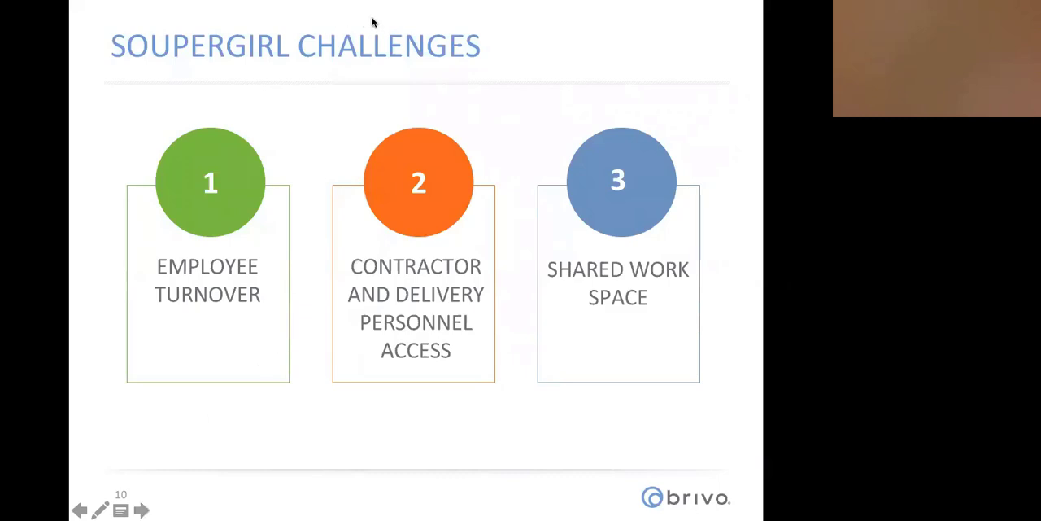
mouse_move(240, 19)
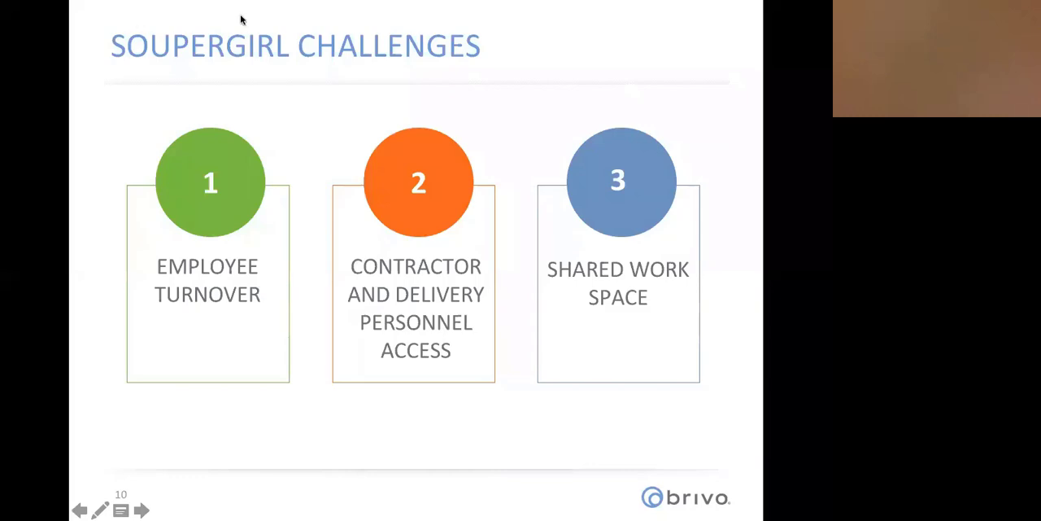
mouse_move(625, 37)
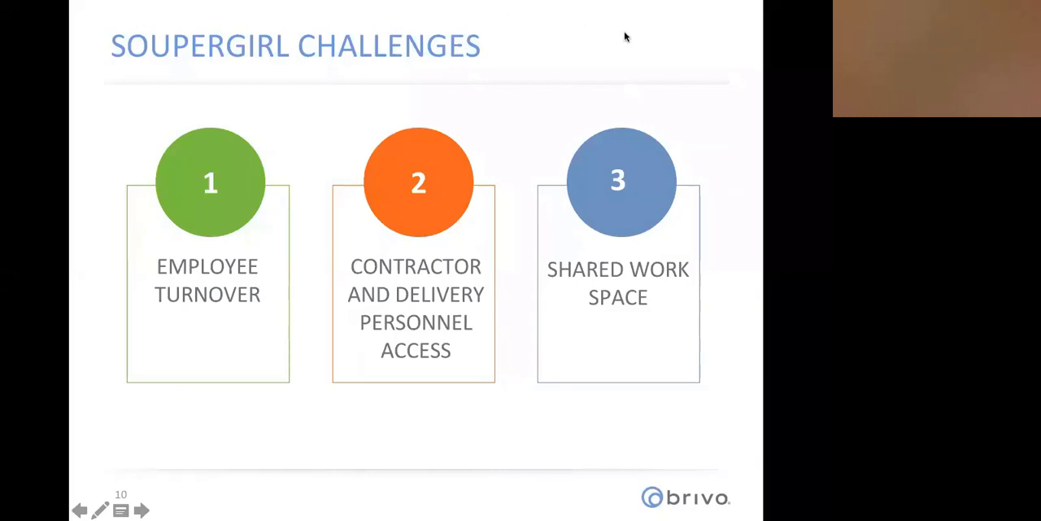
mouse_move(549, 101)
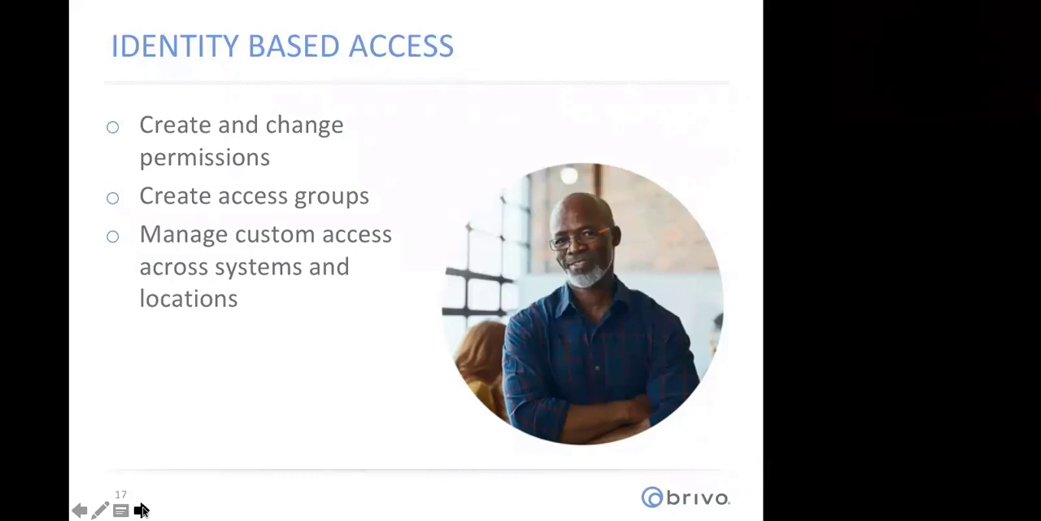
Step: Advance from slide 17 to slide 18, Features and Benefits
left_click(140, 510)
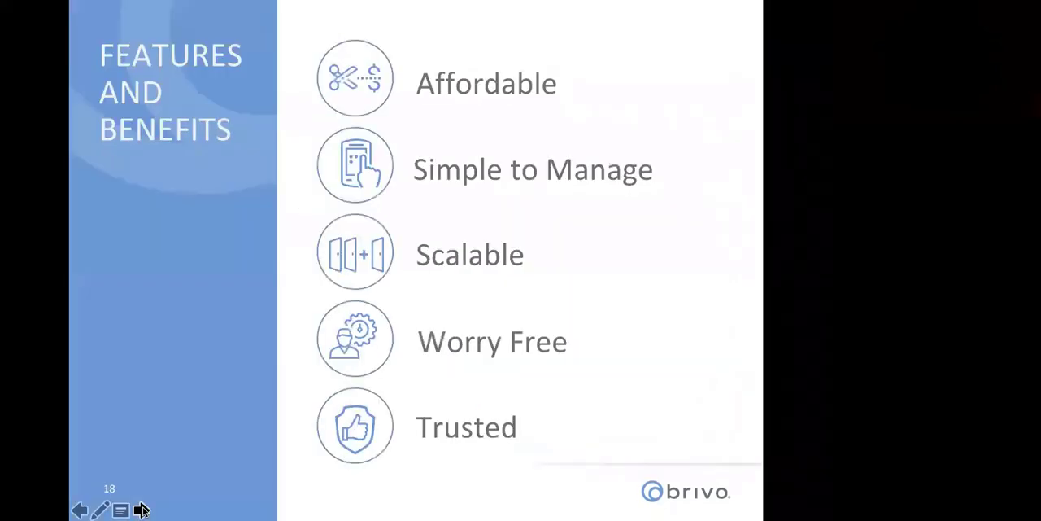